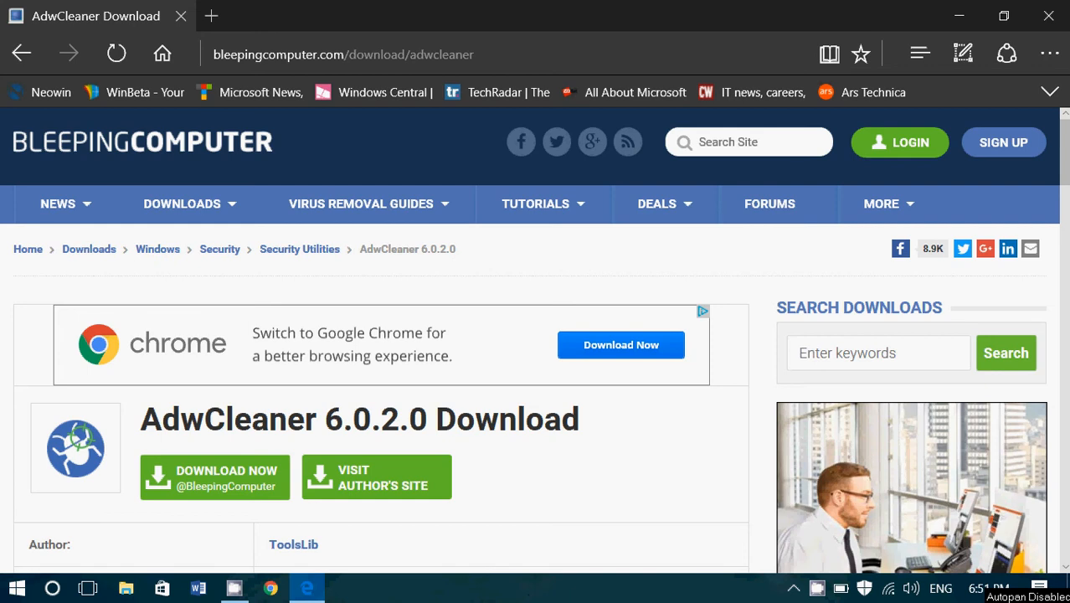
Launch AdwCleaner from its desktop shortcut
scroll("down", 3)
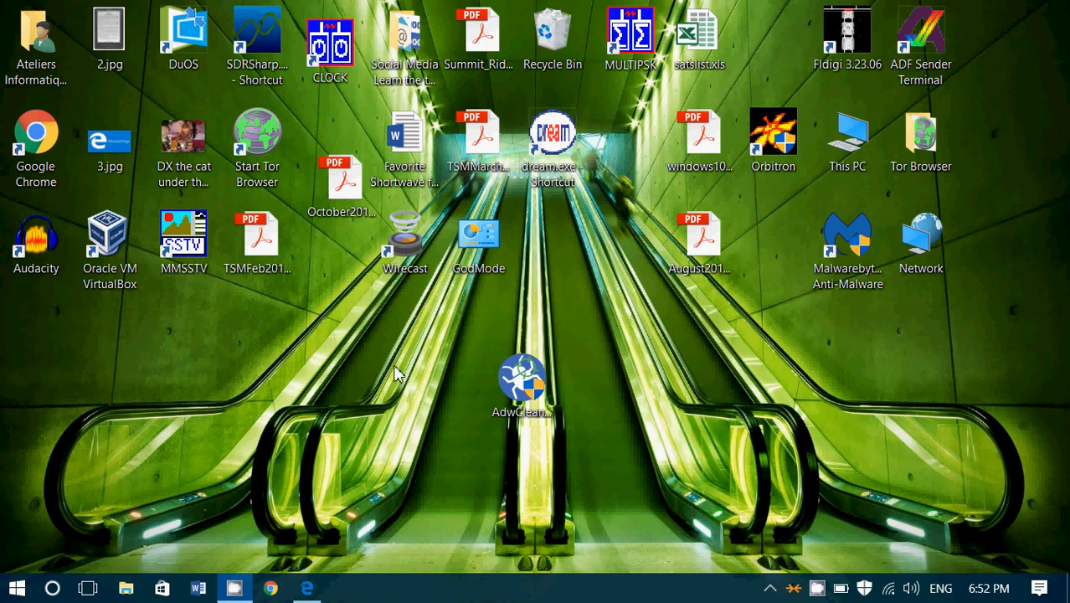
left_click(522, 385)
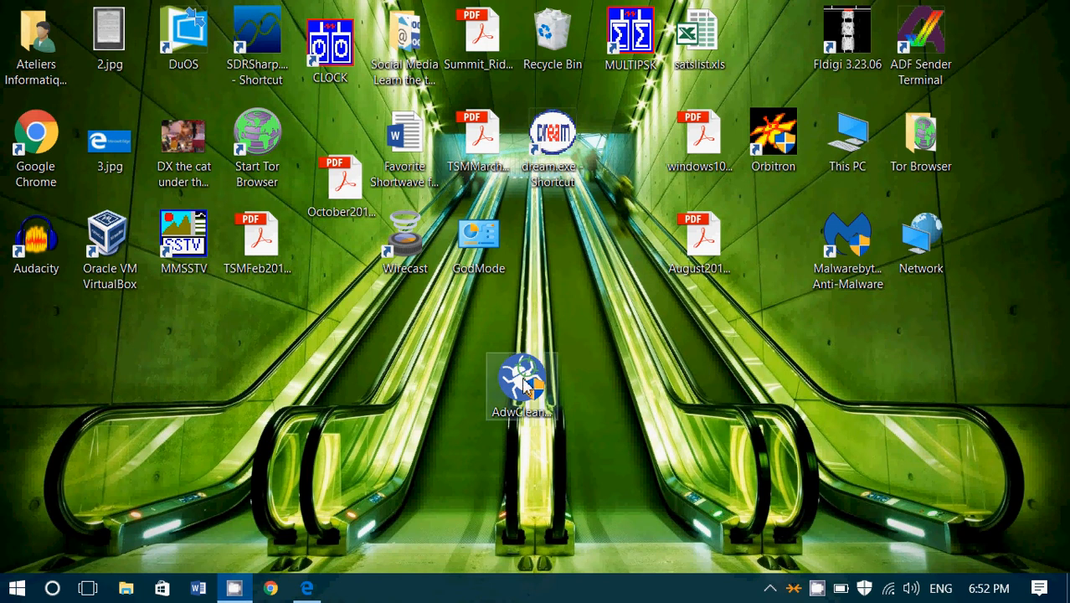
double_click(519, 385)
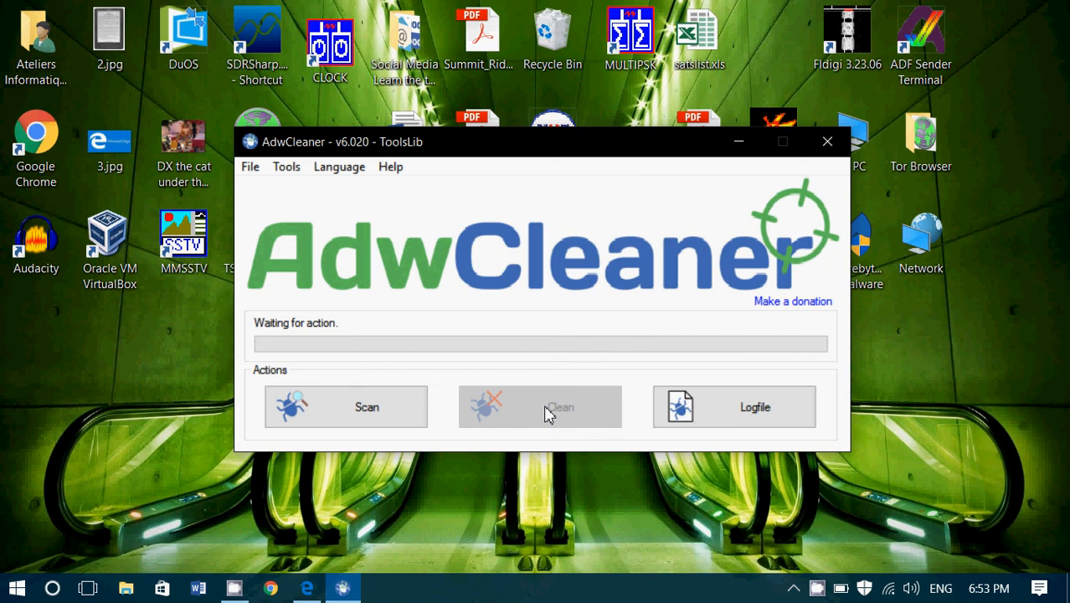
mouse_move(456, 442)
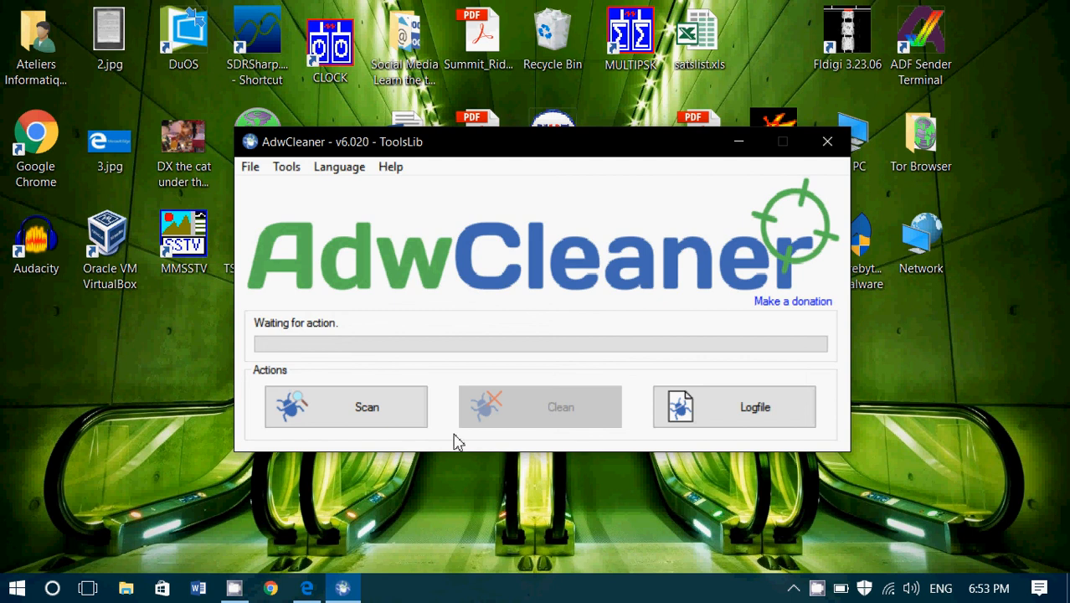
mouse_move(308, 587)
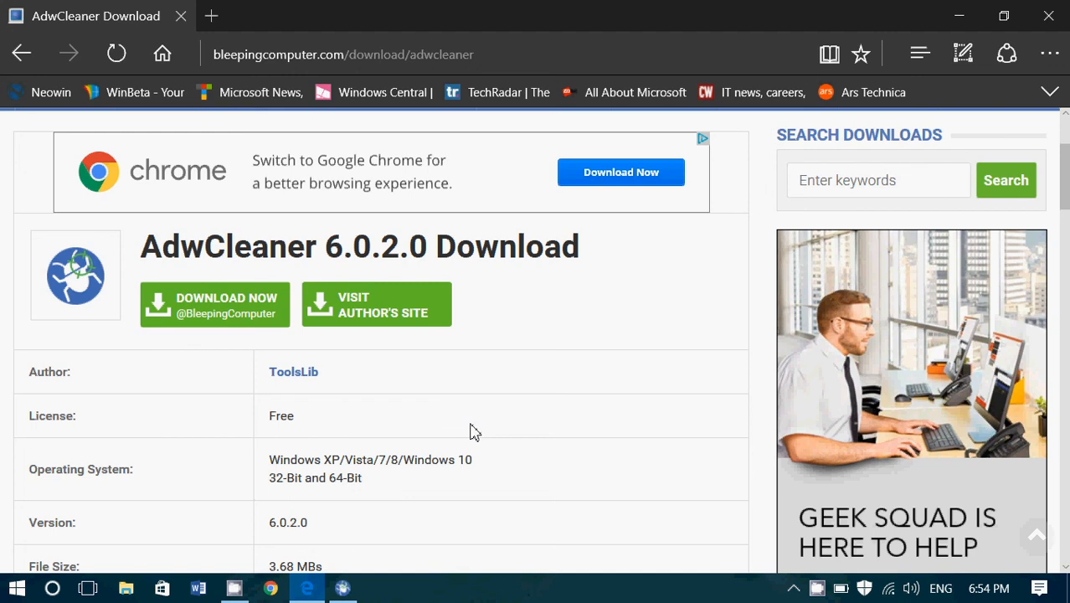
mouse_move(827, 488)
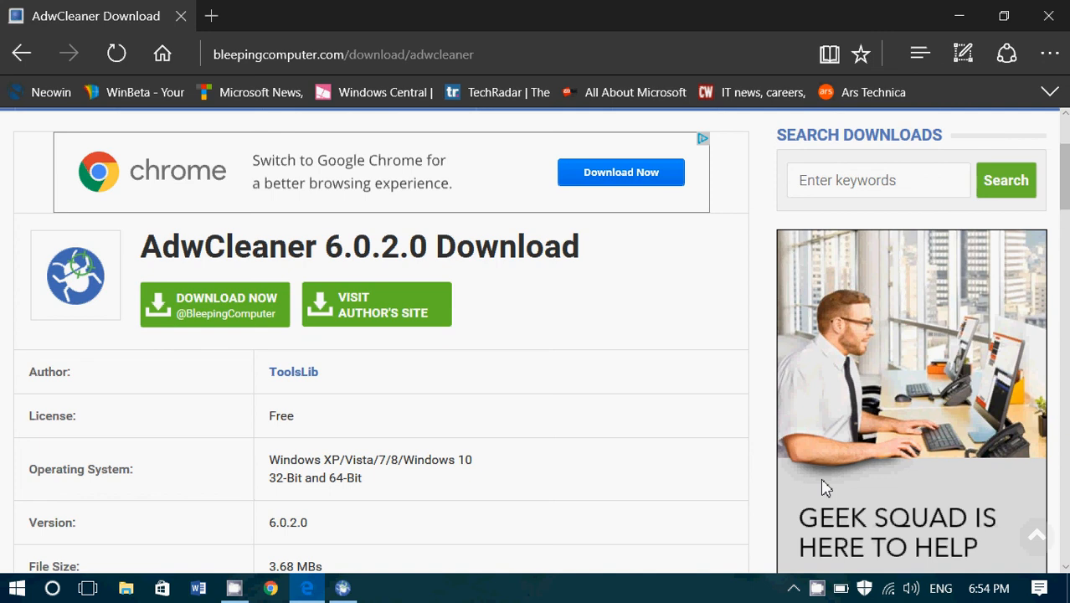
Restore the BleepingComputer AdwCleaner 6.0.2.0 download page in Edge
left_click(817, 586)
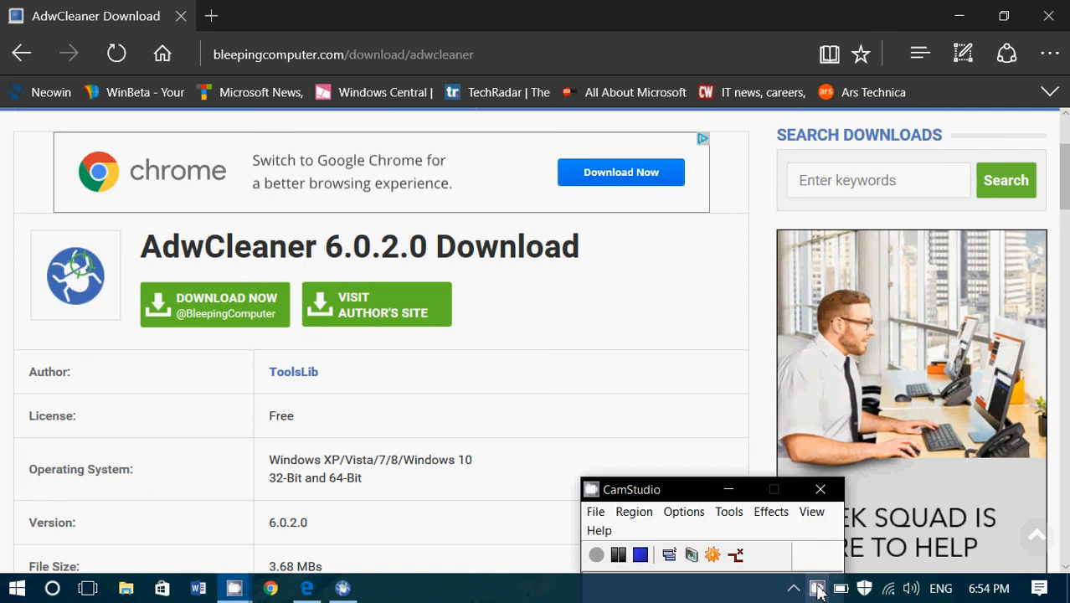